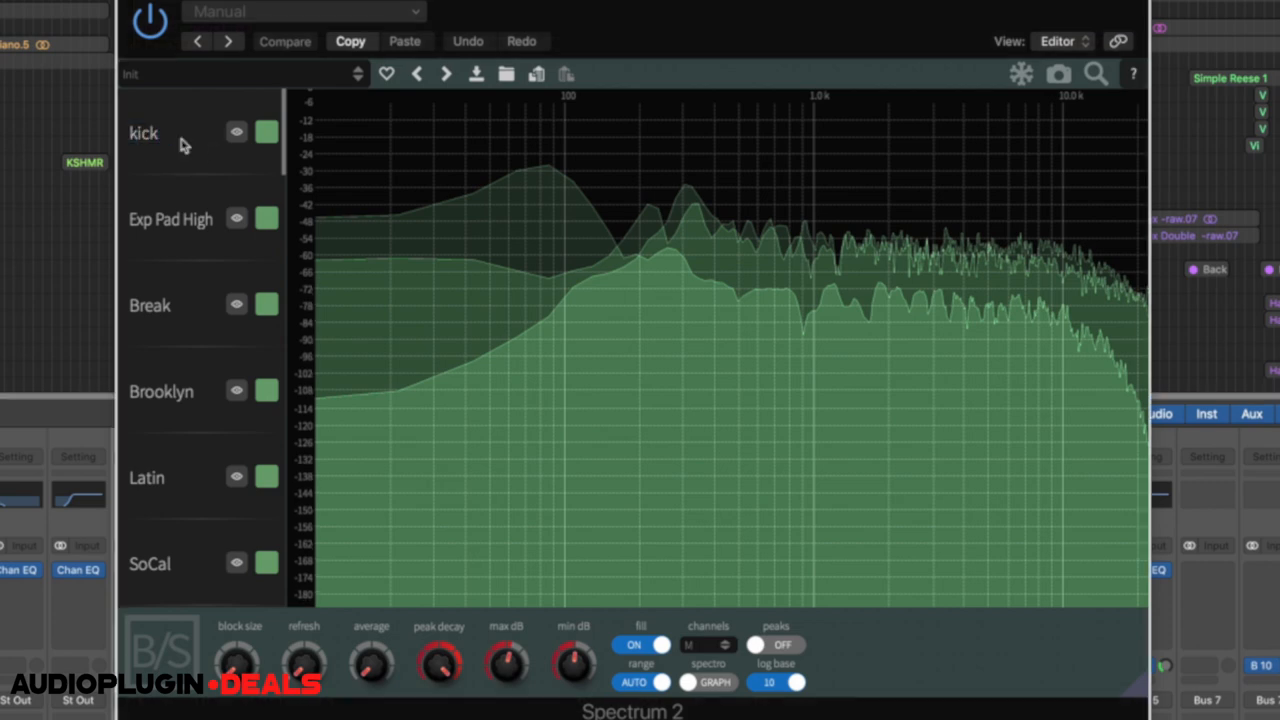
pyautogui.moveTo(184, 244)
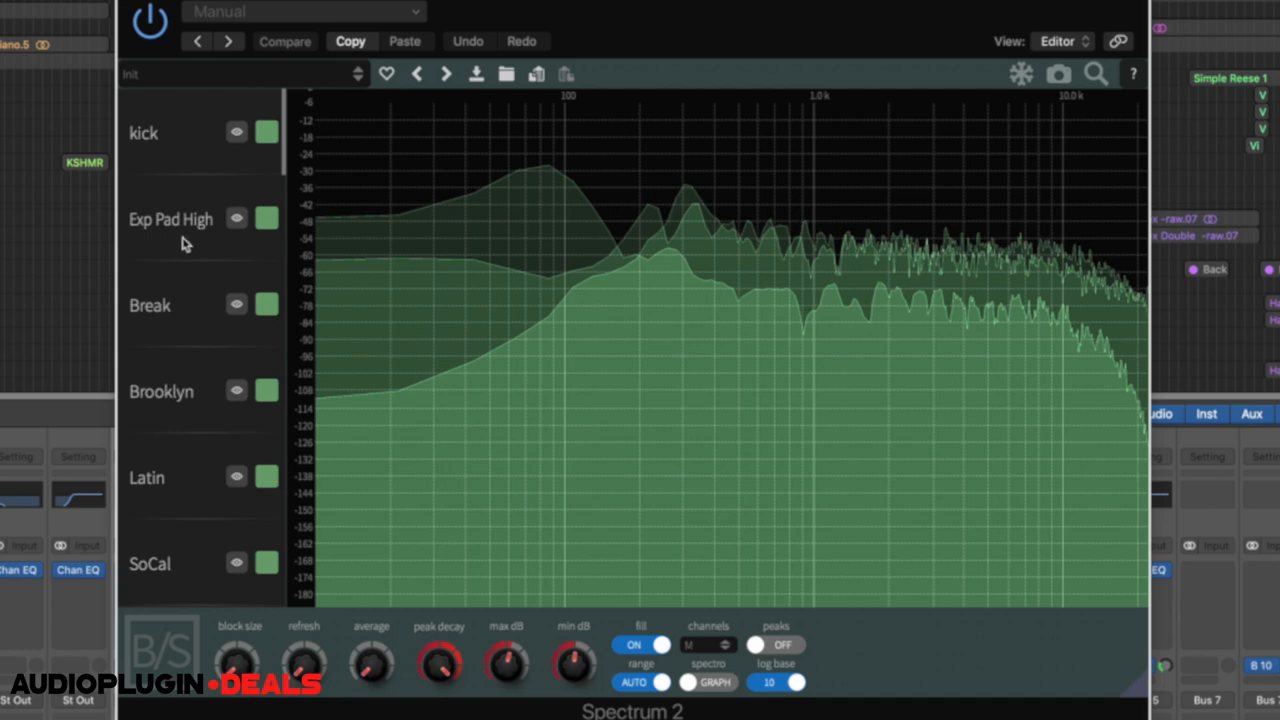
# Step: Set the snare swatch to red, Break to blue and Latin to yellow in the Spectrum 2 instance list
pyautogui.click(266, 218)
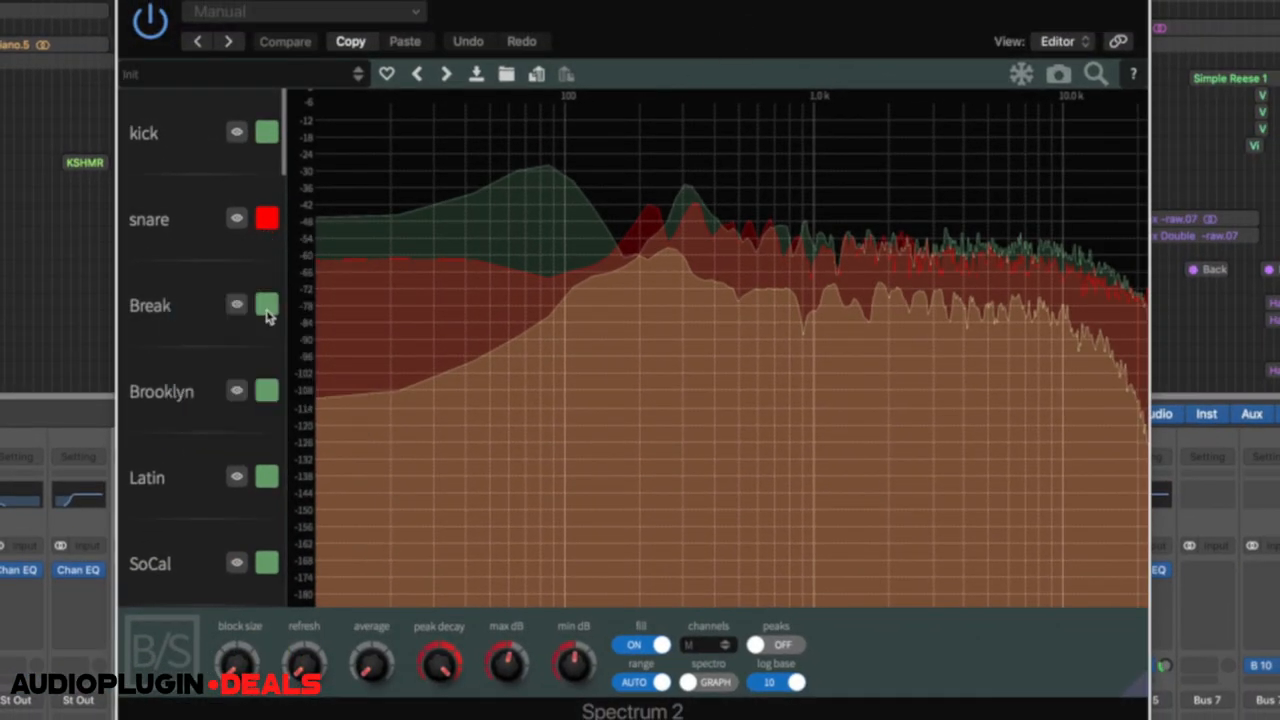
pyautogui.click(268, 304)
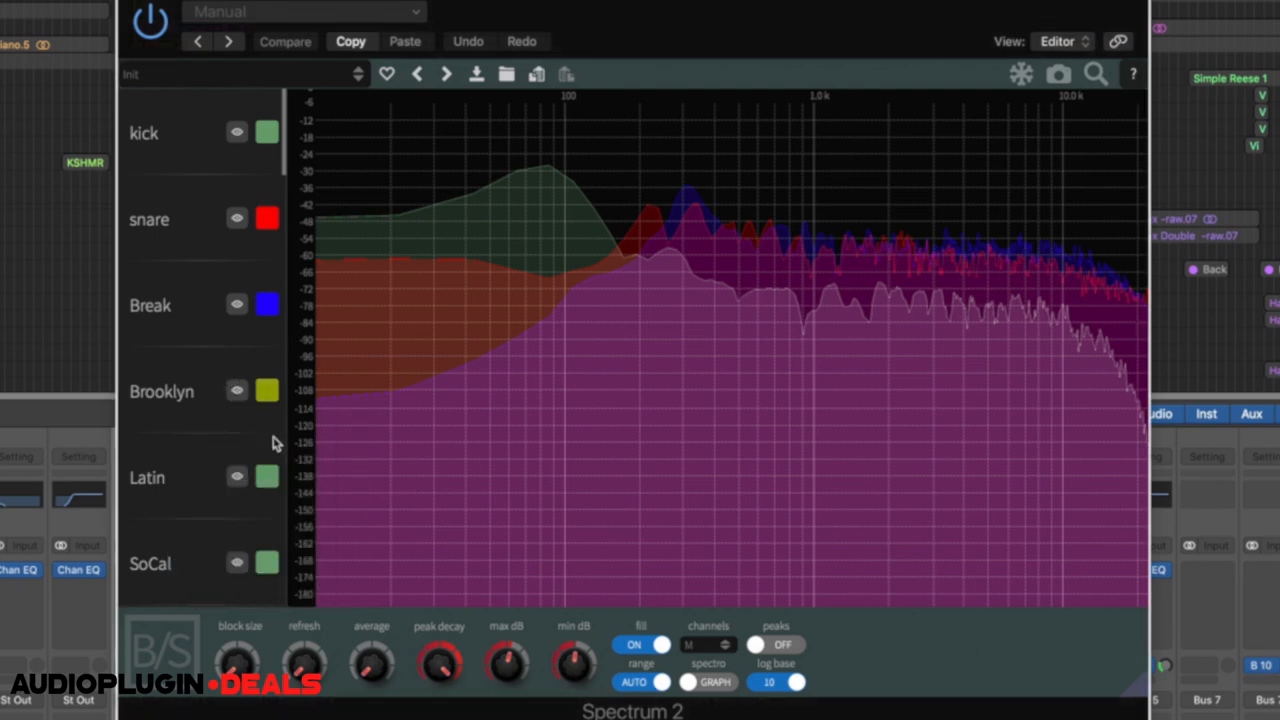
pyautogui.click(268, 562)
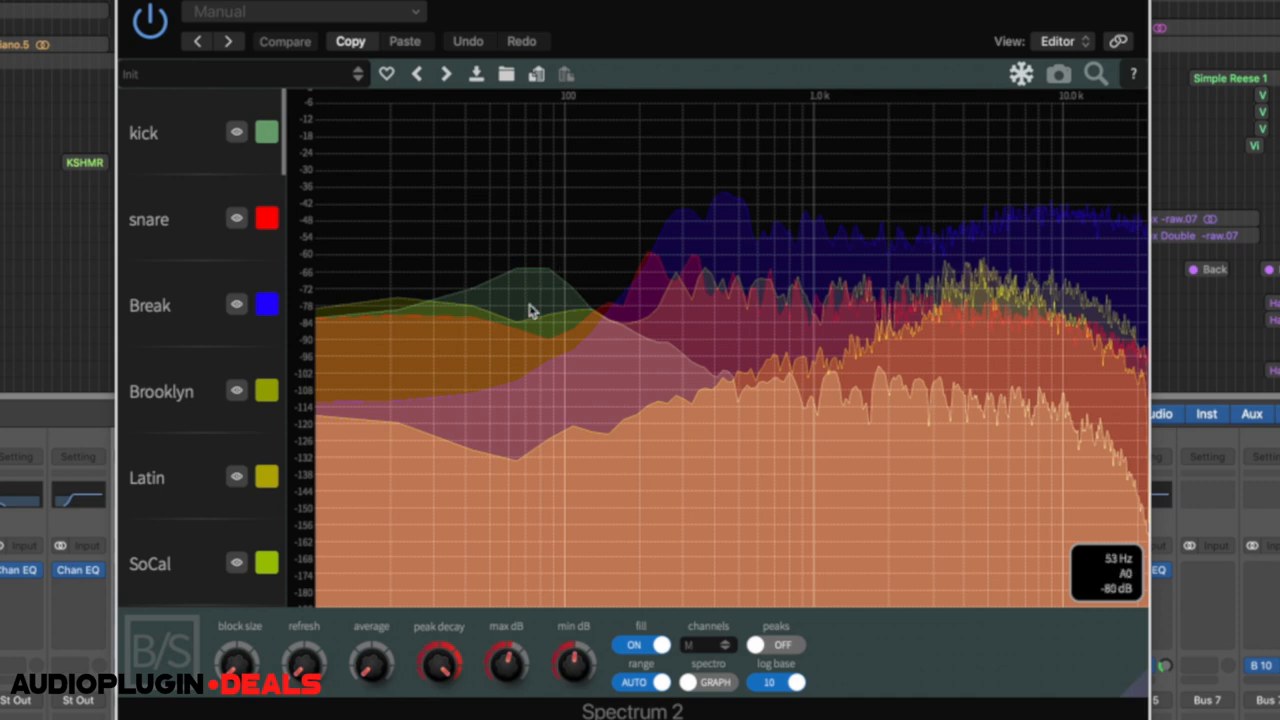
pyautogui.moveTo(504, 390)
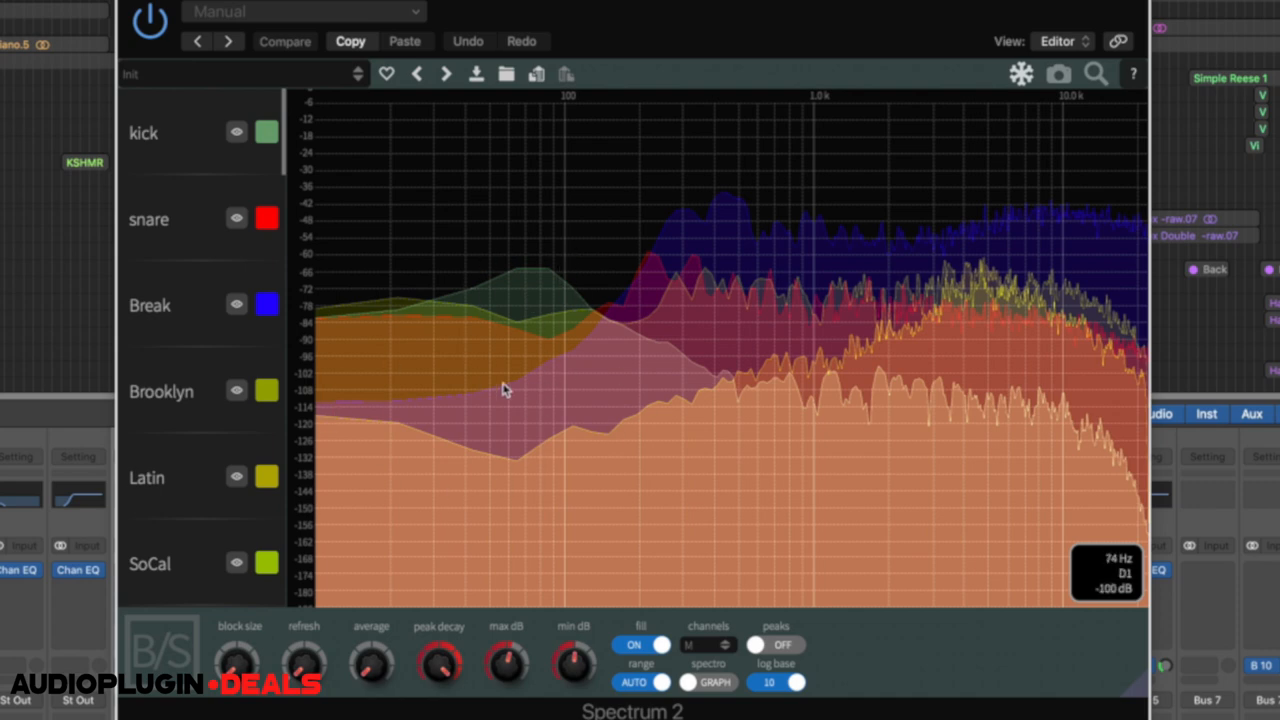
pyautogui.moveTo(420, 468)
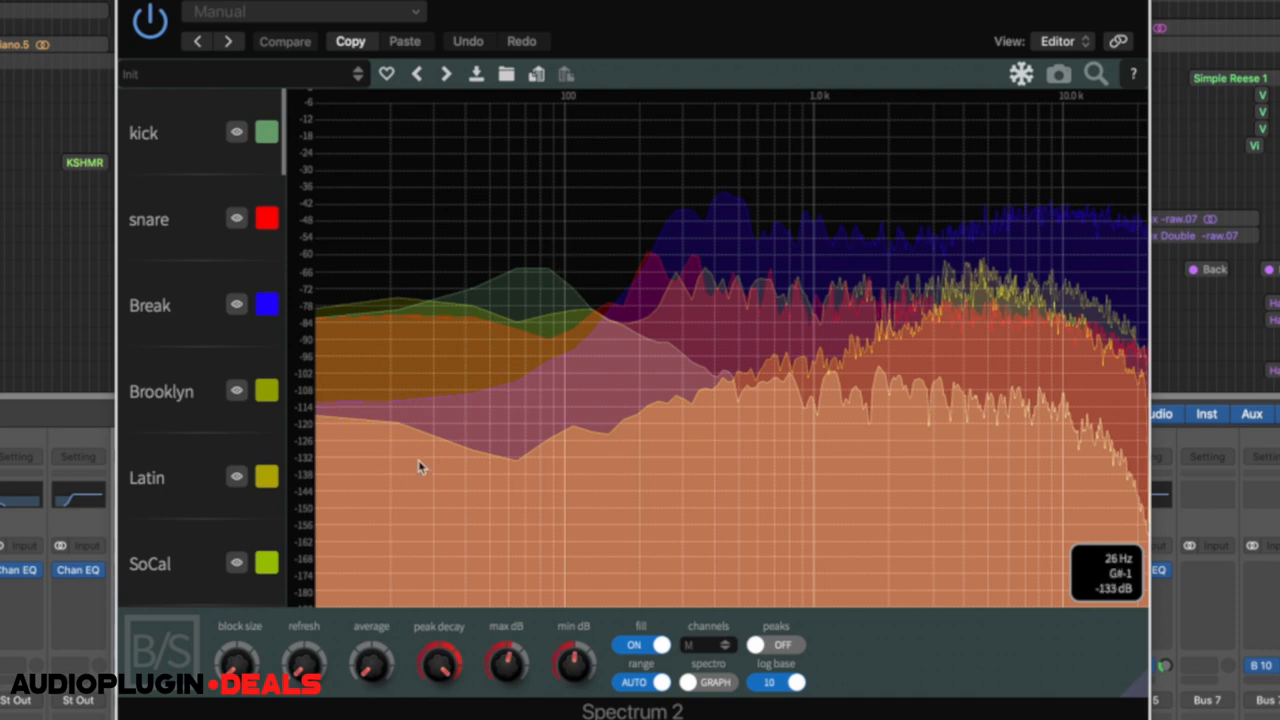
pyautogui.moveTo(630, 288)
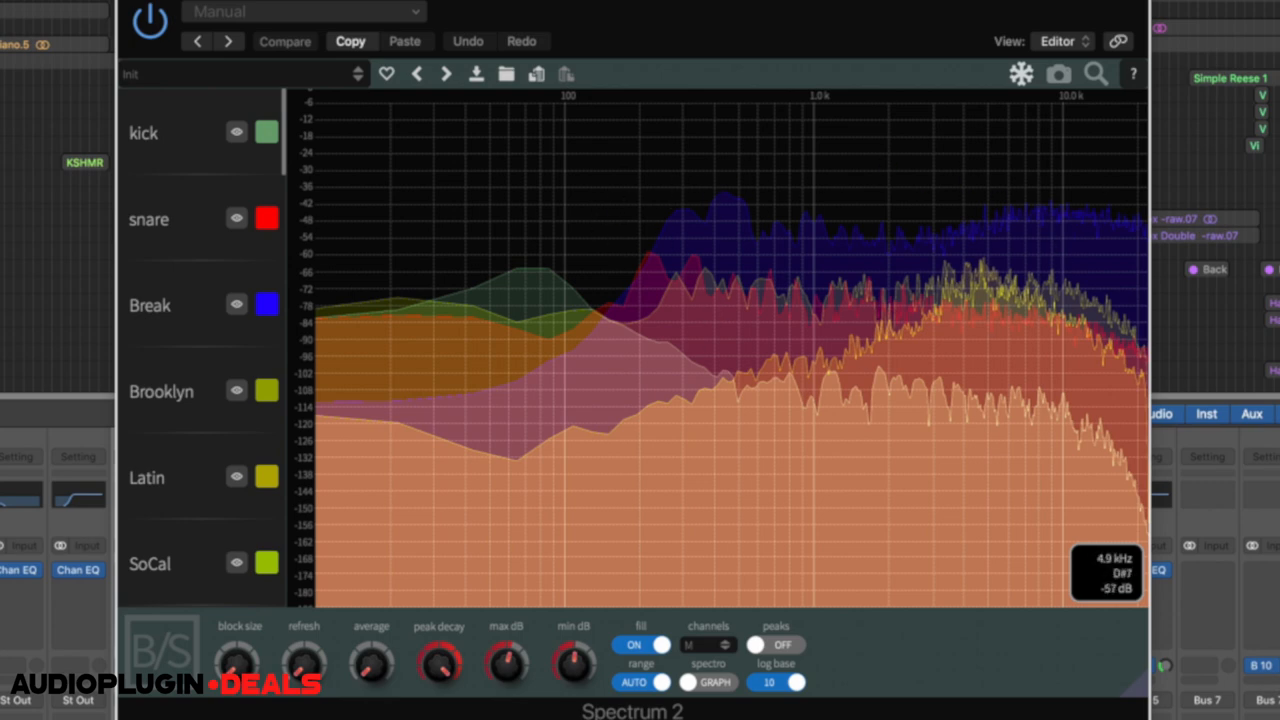
pyautogui.moveTo(860, 352)
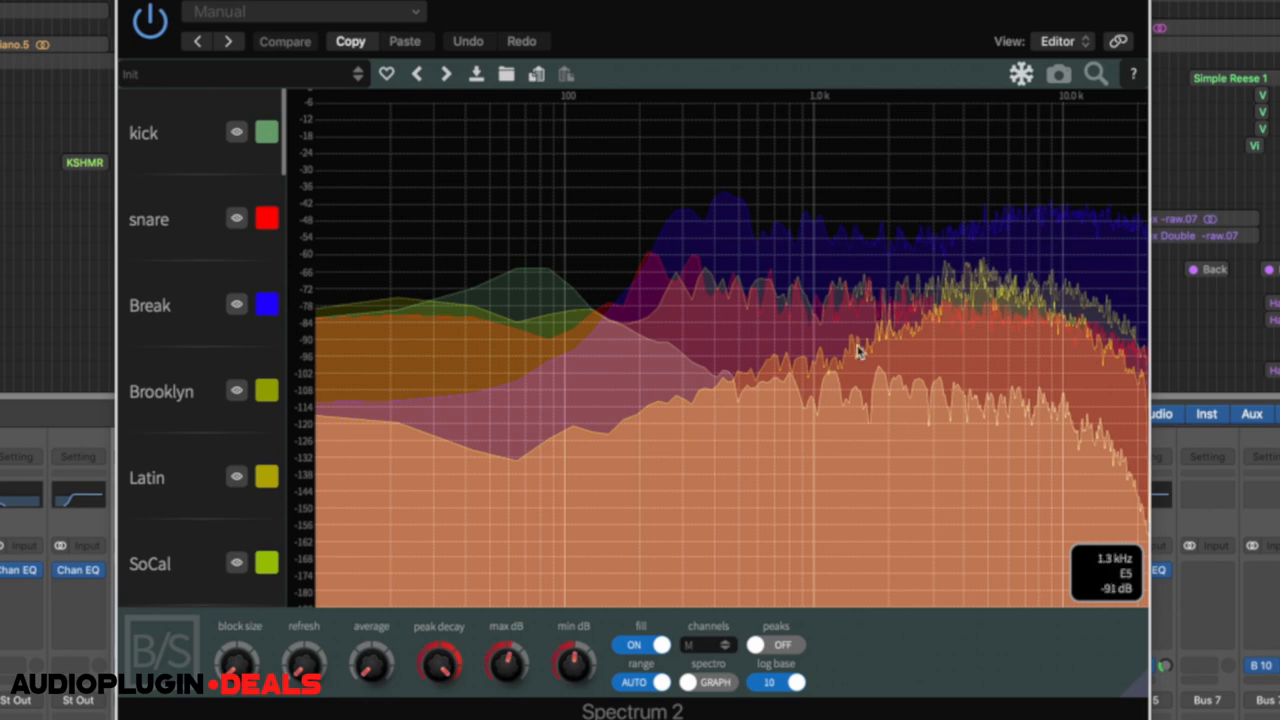
pyautogui.moveTo(664, 420)
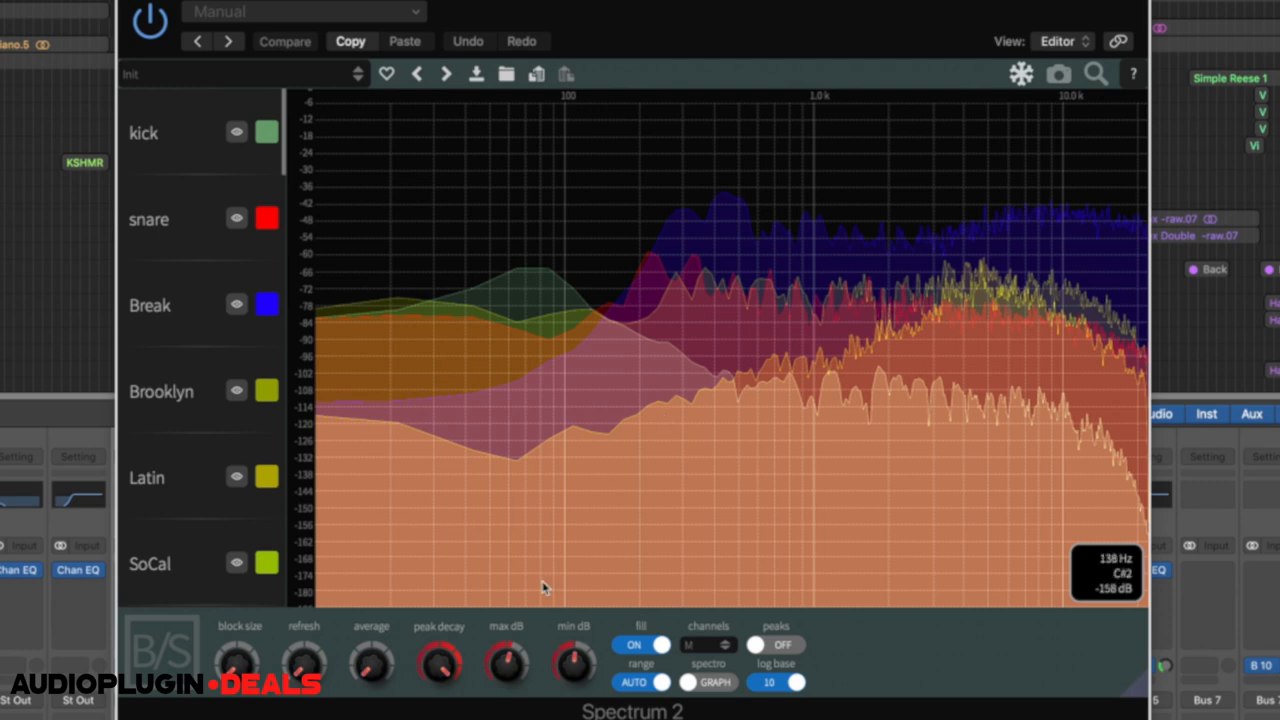
pyautogui.moveTo(410, 528)
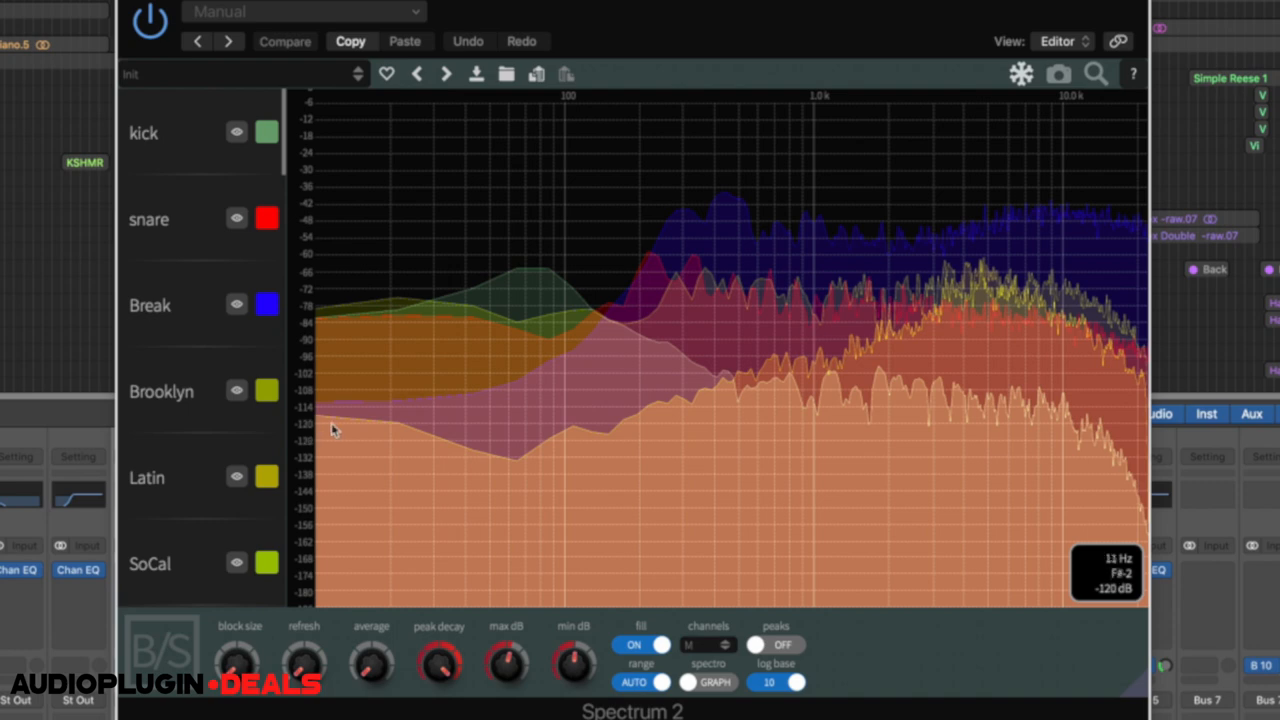
pyautogui.moveTo(322, 430)
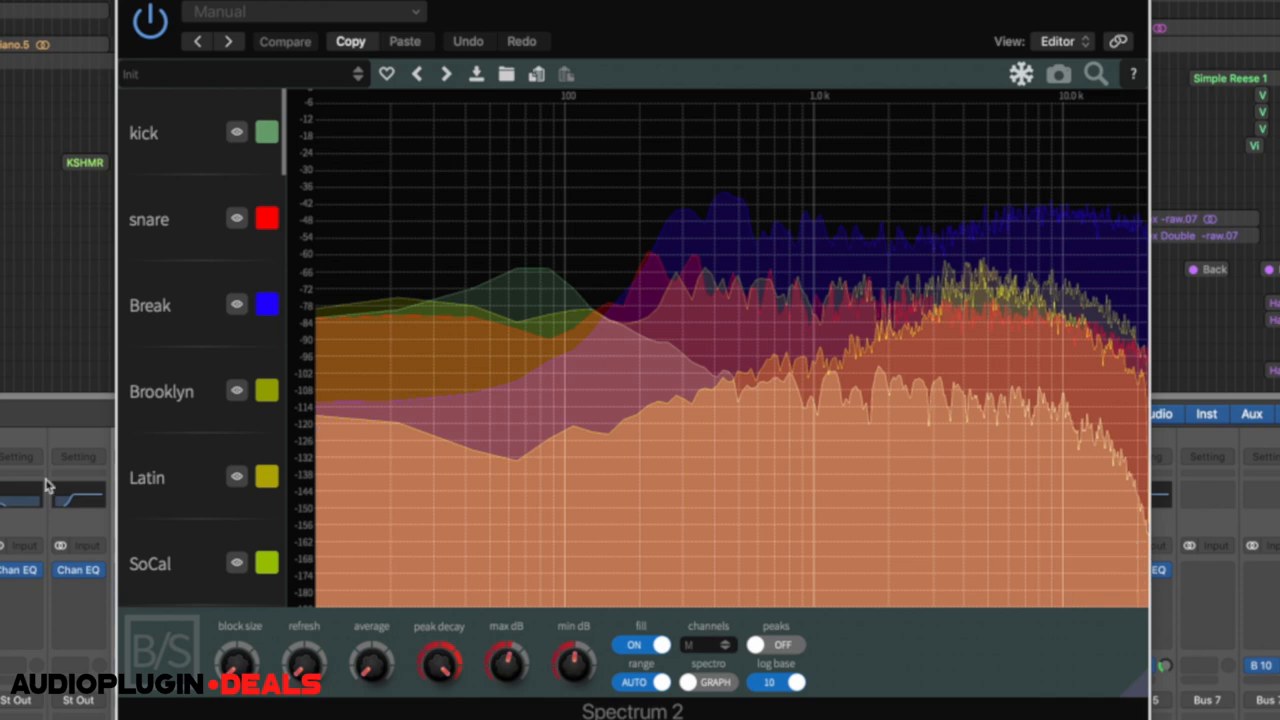
pyautogui.moveTo(48, 486)
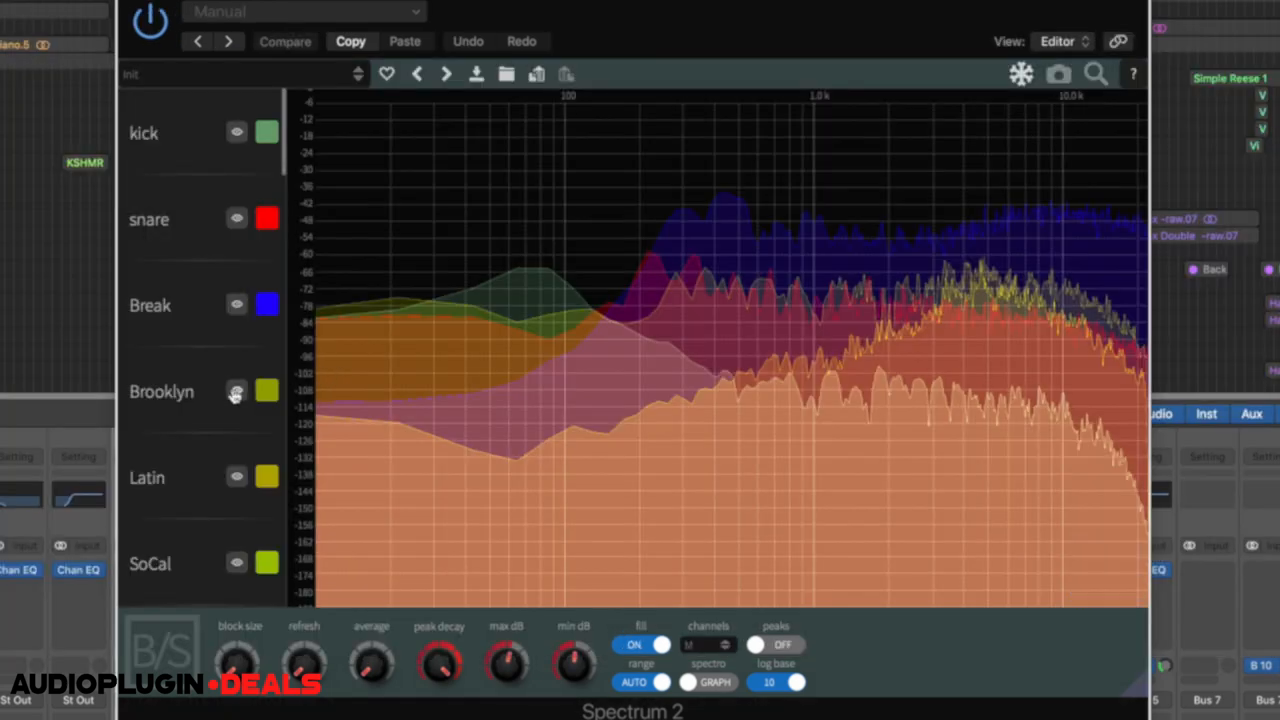
# Step: Hide the Brooklyn and Break spectra so only kick and snare stay overlaid
pyautogui.click(236, 564)
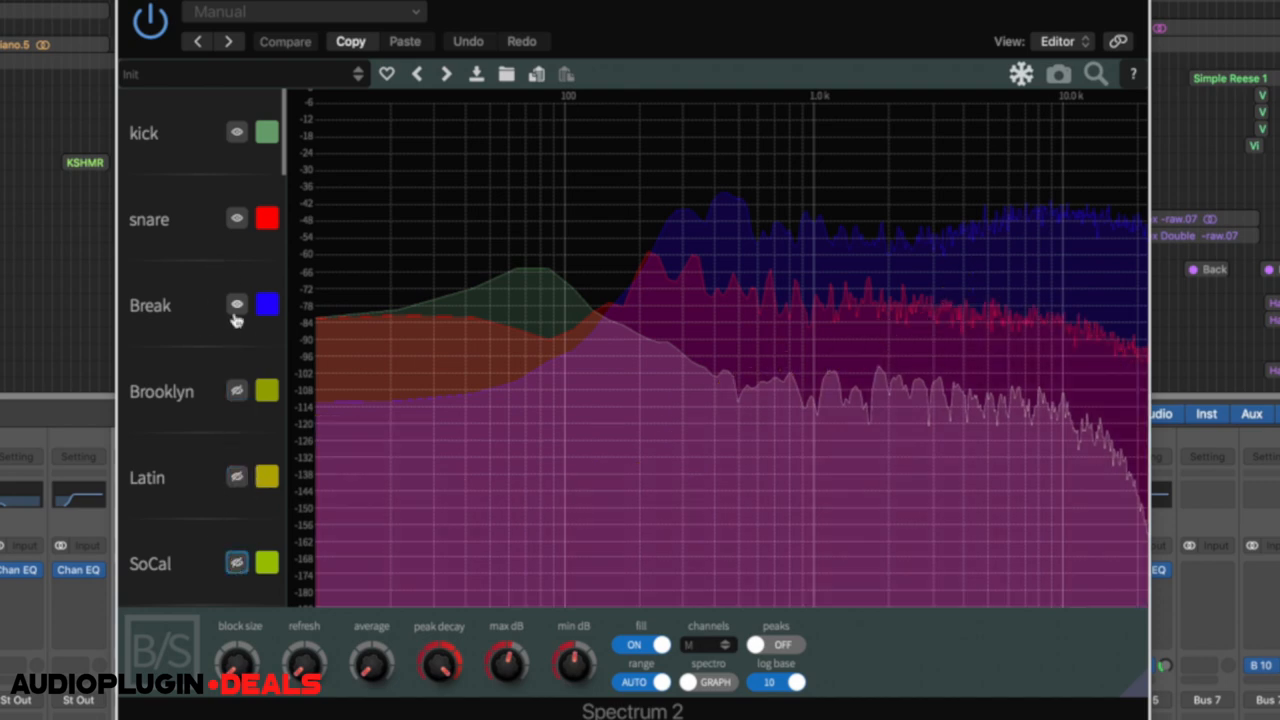
pyautogui.click(236, 304)
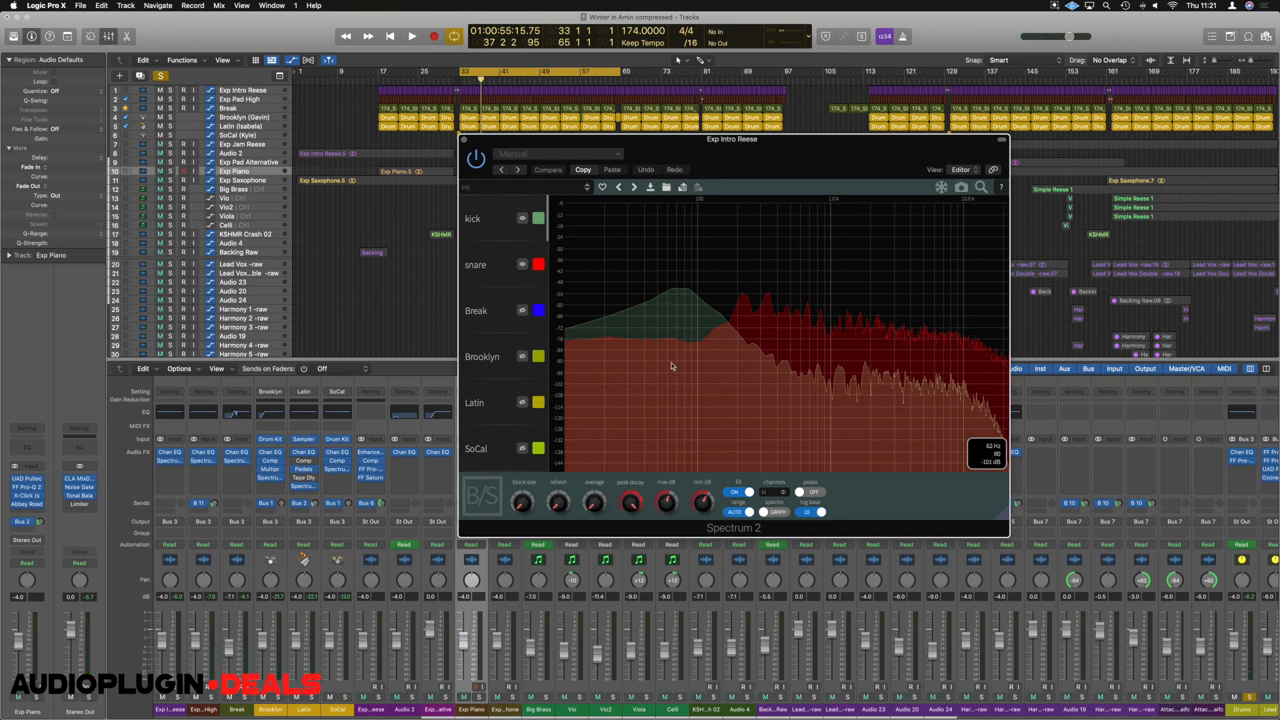
pyautogui.moveTo(616, 366)
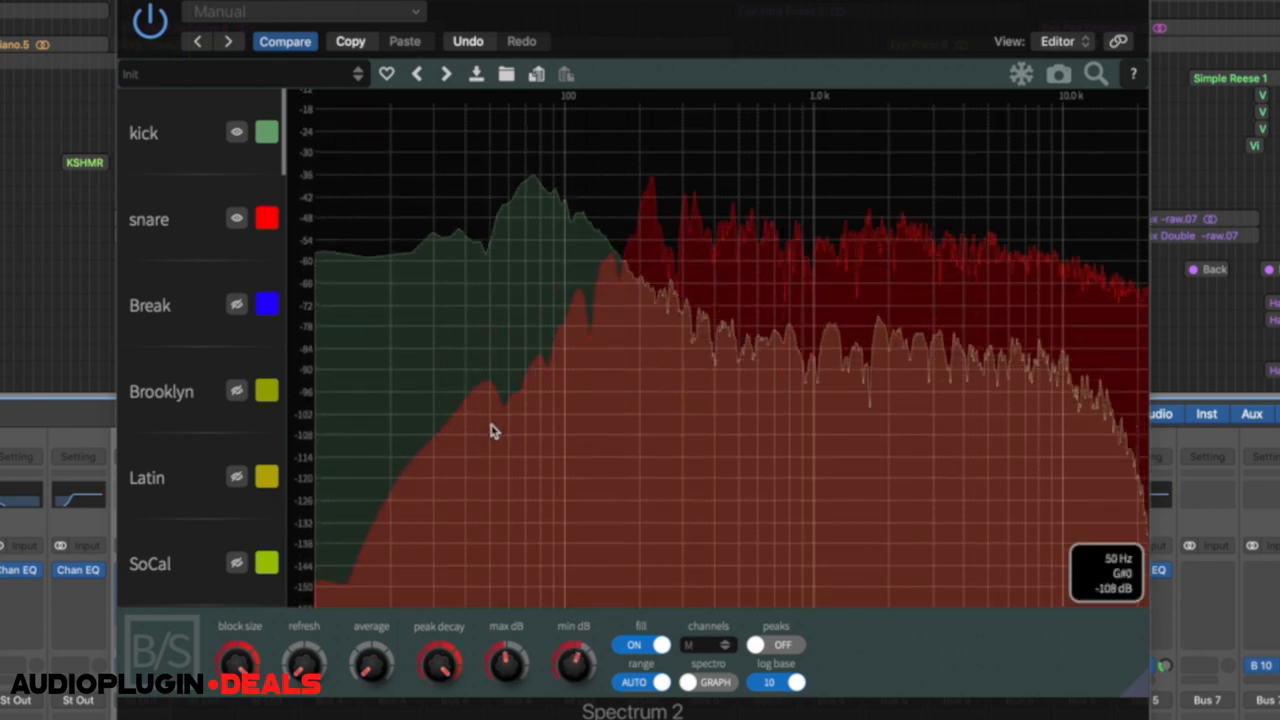
# Step: Show the Break spectrum again alongside the kick and snare curves
pyautogui.click(236, 304)
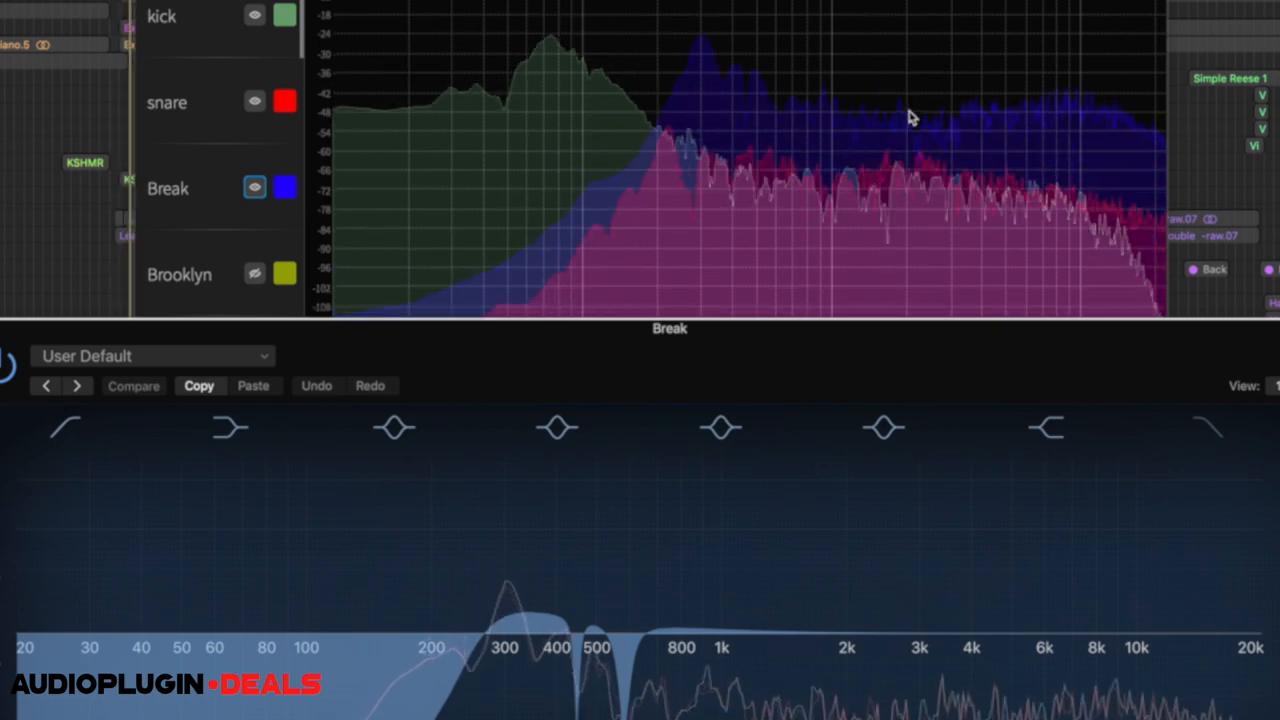
# Step: Select the 500 Hz dip band, then reshape the Break's upper-mid bell into a broad 1–6 kHz band
pyautogui.click(720, 428)
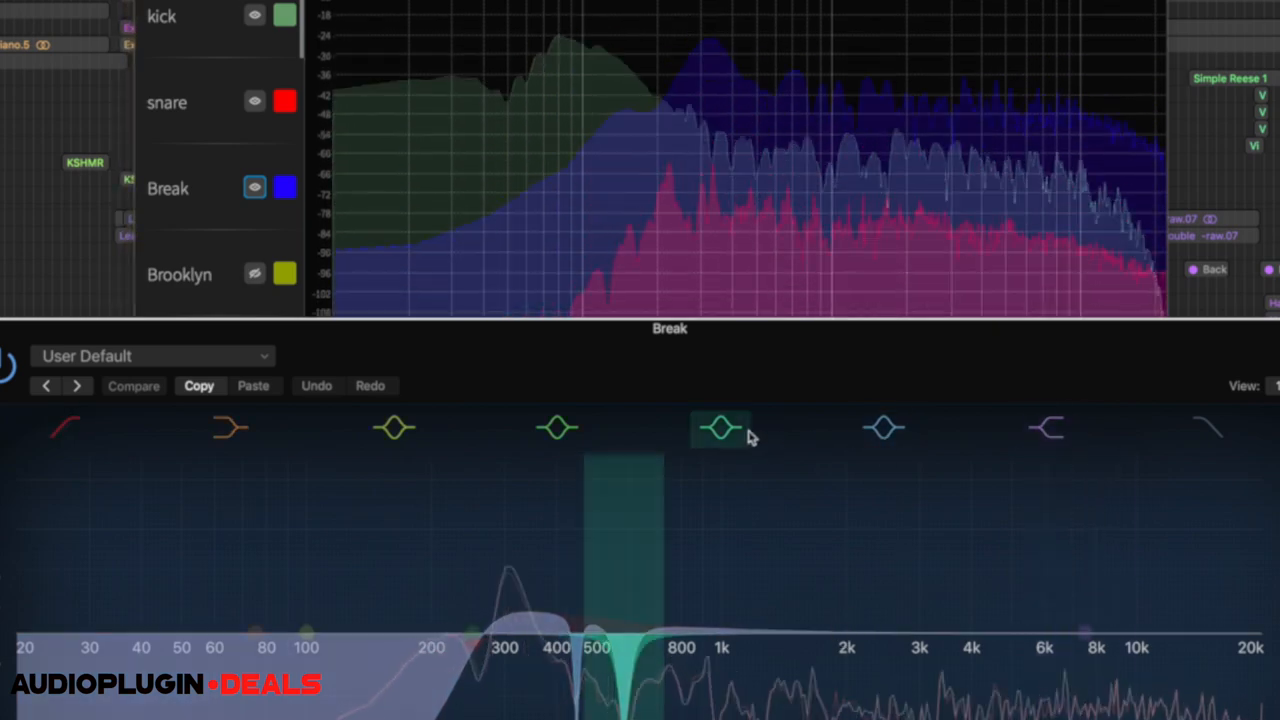
pyautogui.click(392, 428)
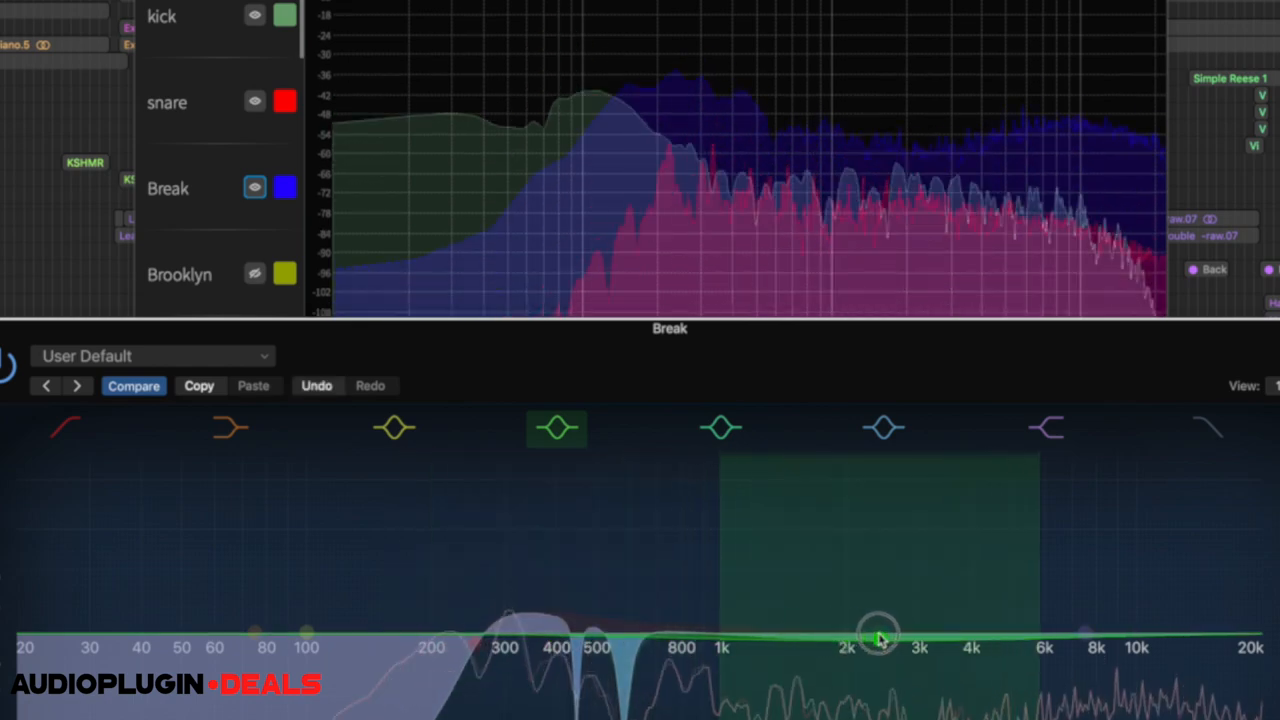
pyautogui.moveTo(880, 636); pyautogui.dragTo(890, 662)
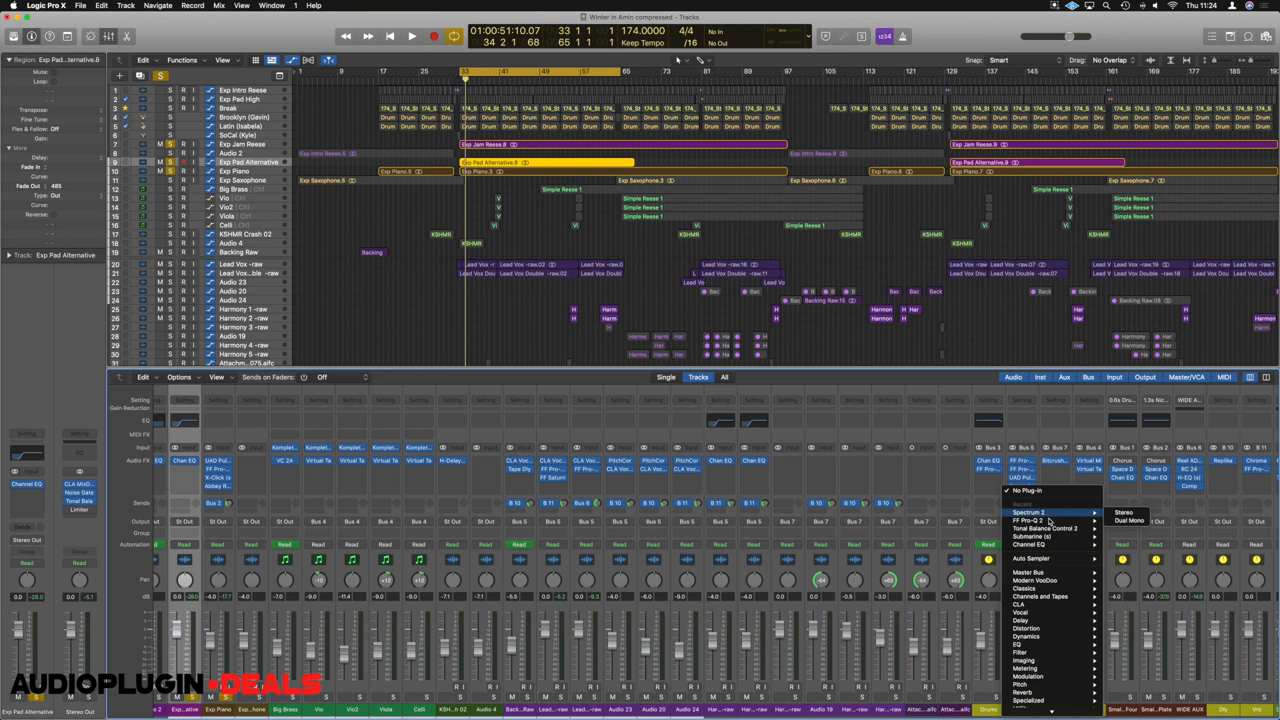
# Step: Insert Spectrum 2 on the Lead Vox channel's empty slot
pyautogui.click(1028, 512)
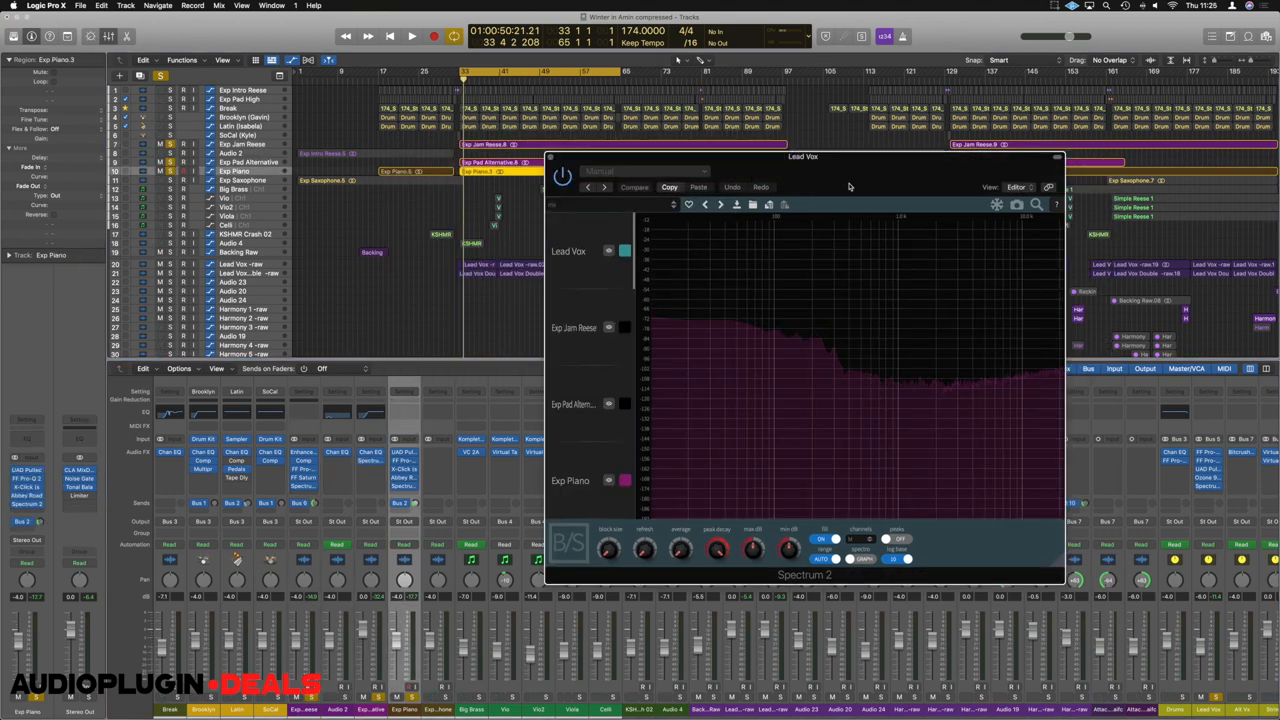
pyautogui.moveTo(732, 262)
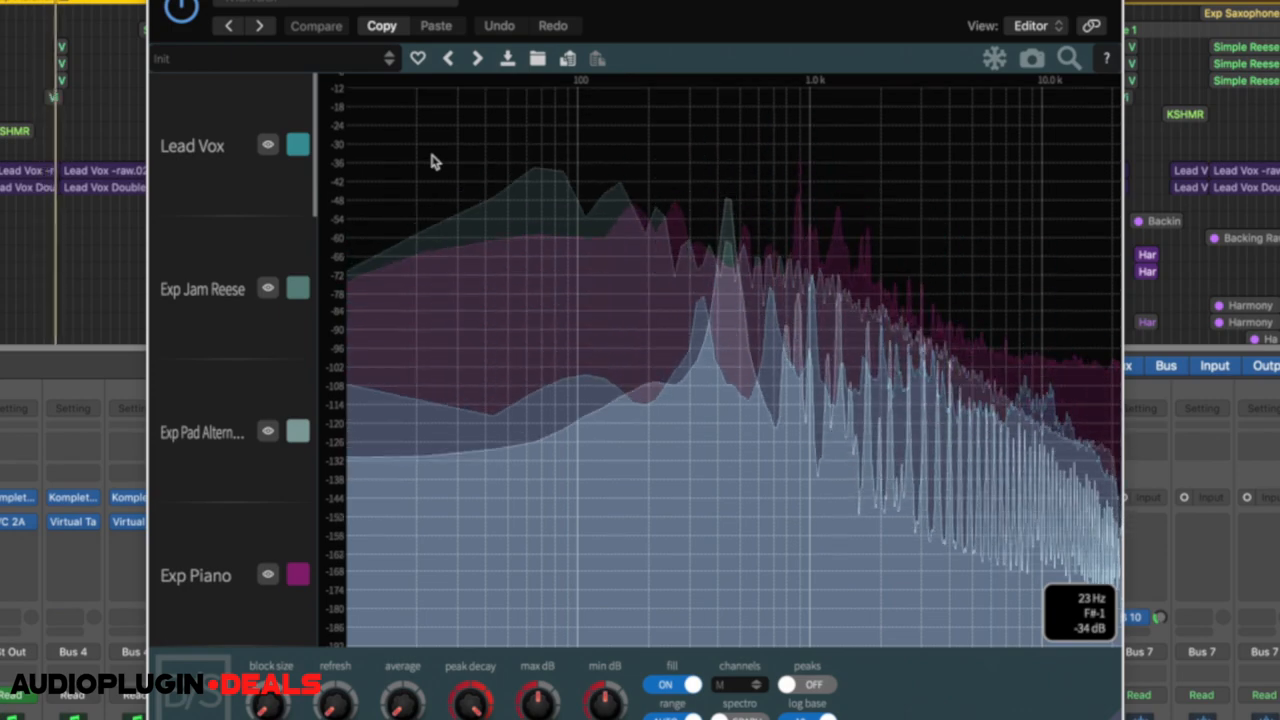
# Step: Colour Lead Vox red and Exp Piano green, and hide the pad and Jam Reese spectra
pyautogui.click(298, 144)
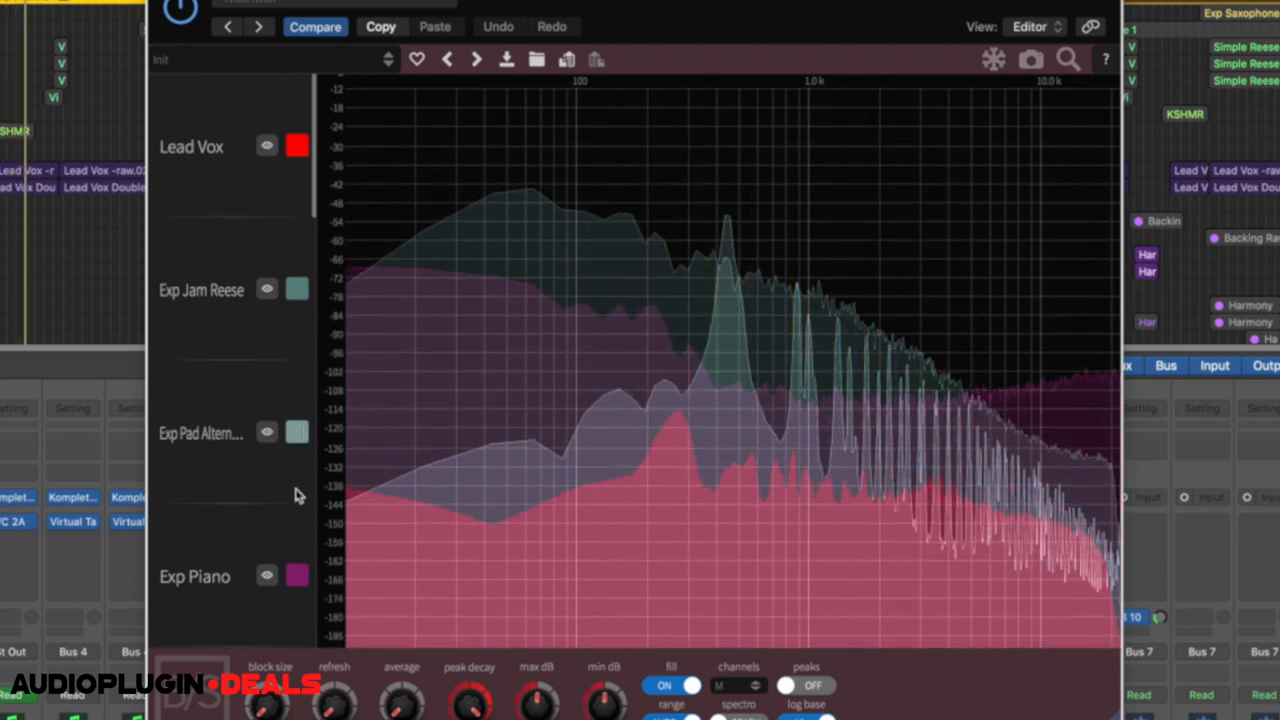
pyautogui.click(296, 576)
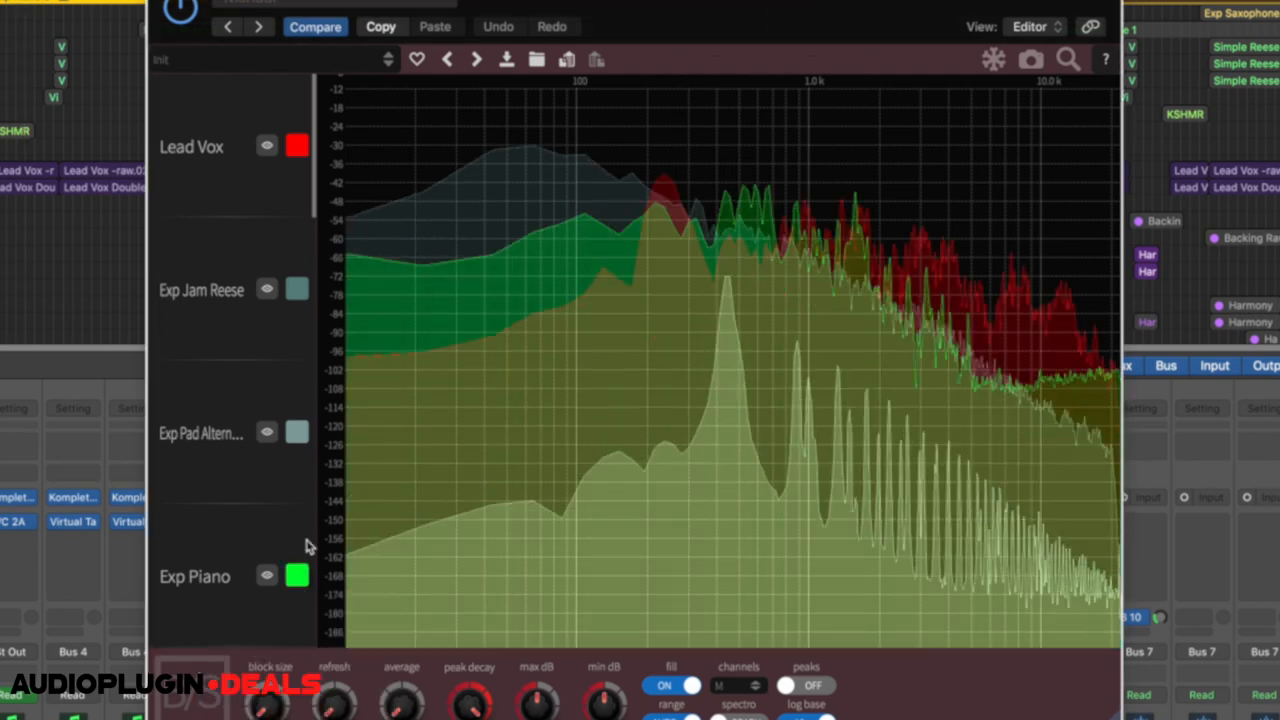
pyautogui.click(266, 432)
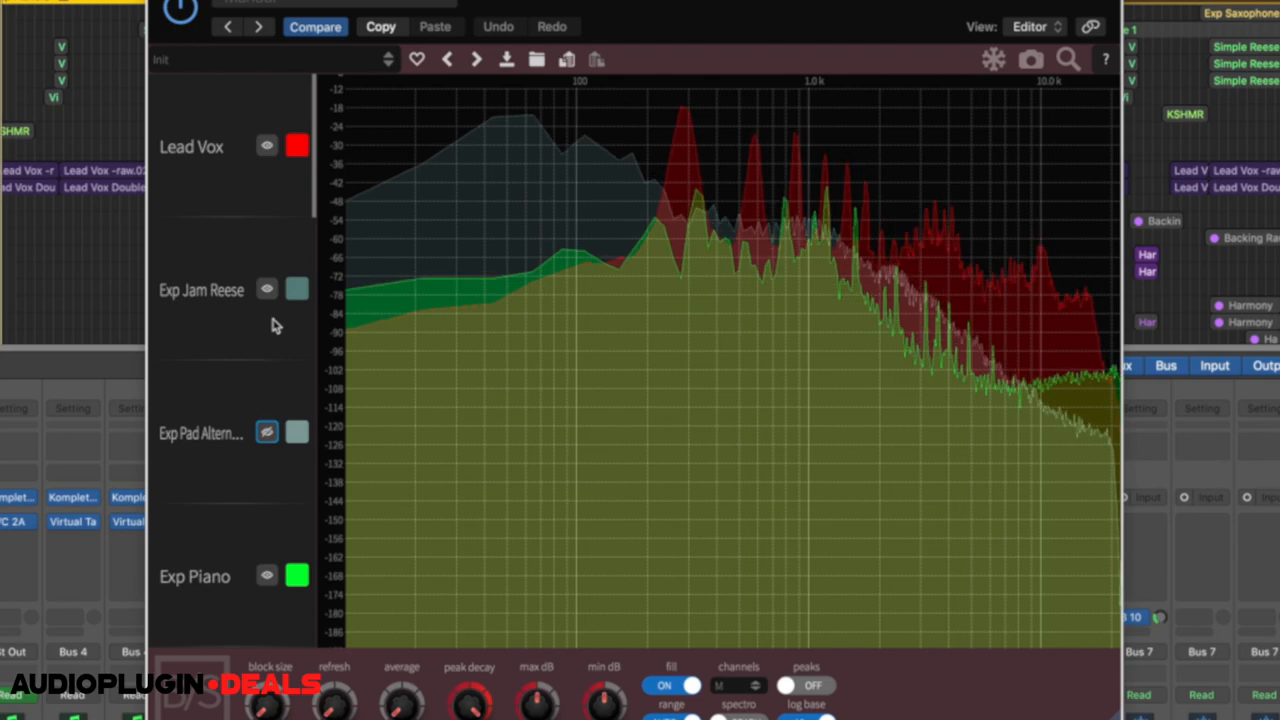
pyautogui.click(266, 288)
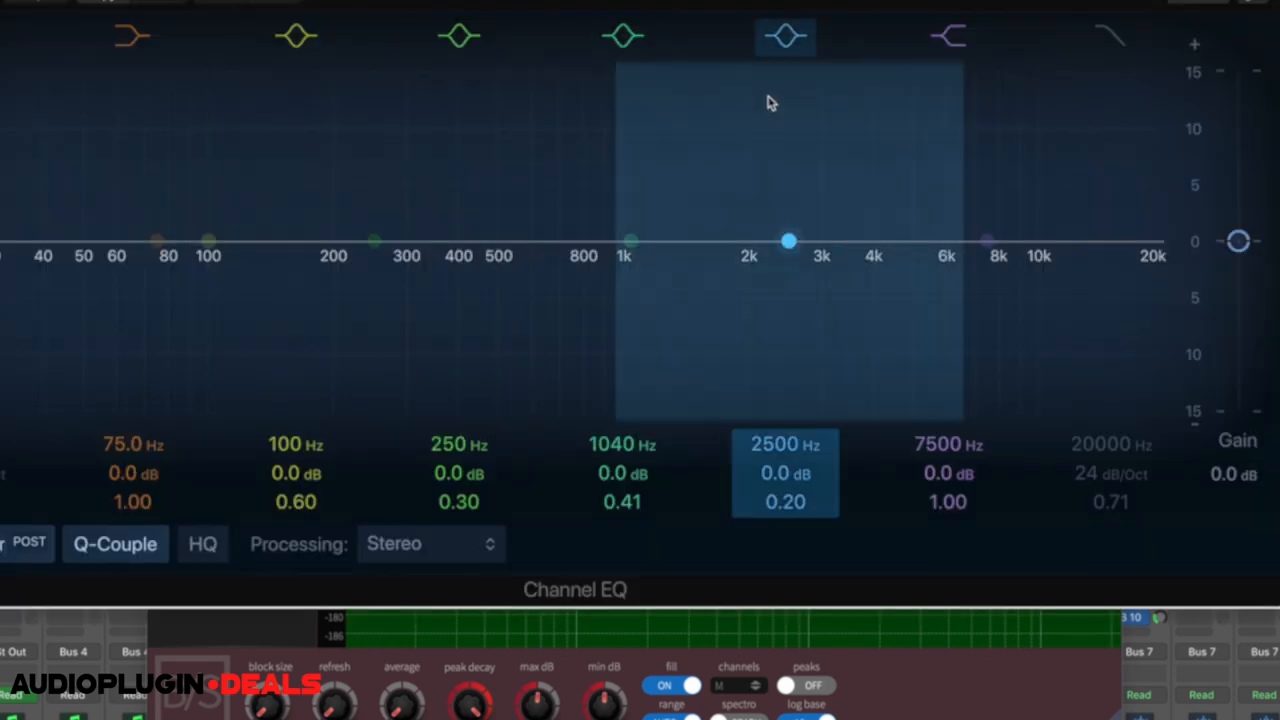
# Step: Drag the piano's 1 kHz bell down to about 1010 Hz, -2.5 dB with Q 2.50
pyautogui.moveTo(788, 240); pyautogui.dragTo(628, 264)
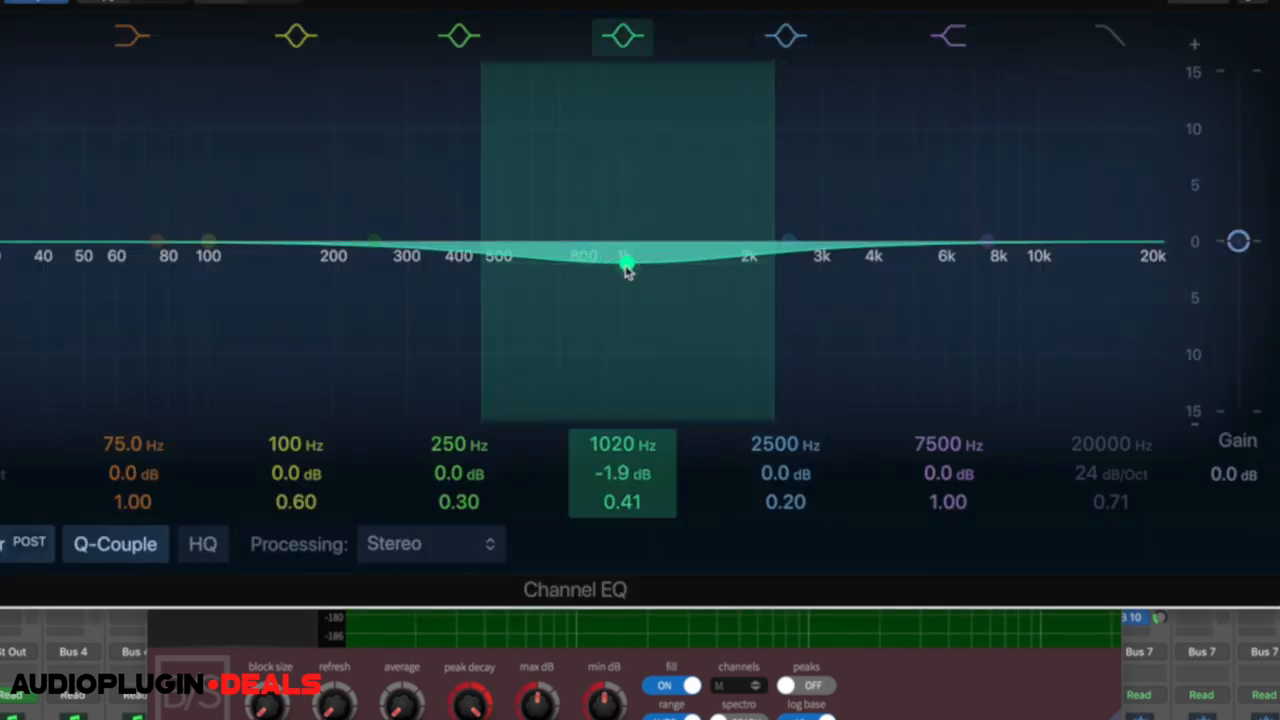
pyautogui.moveTo(628, 264); pyautogui.dragTo(624, 276)
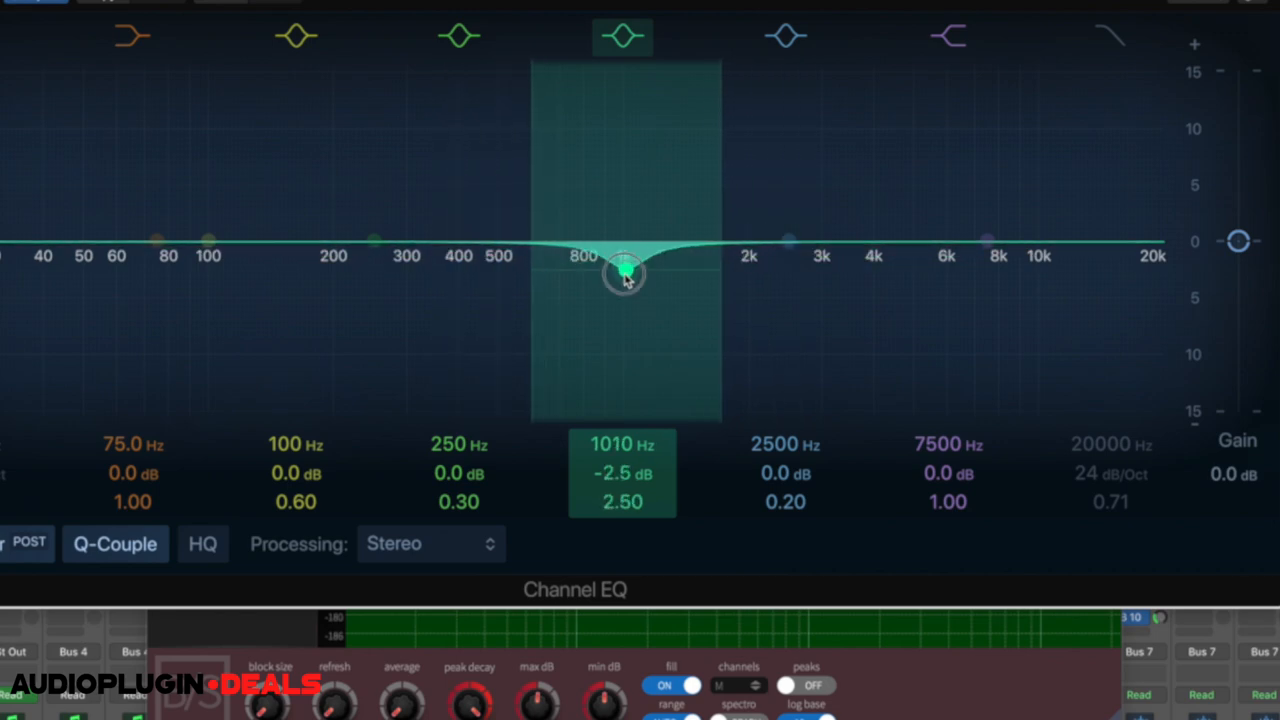
pyautogui.moveTo(624, 272); pyautogui.dragTo(624, 290)
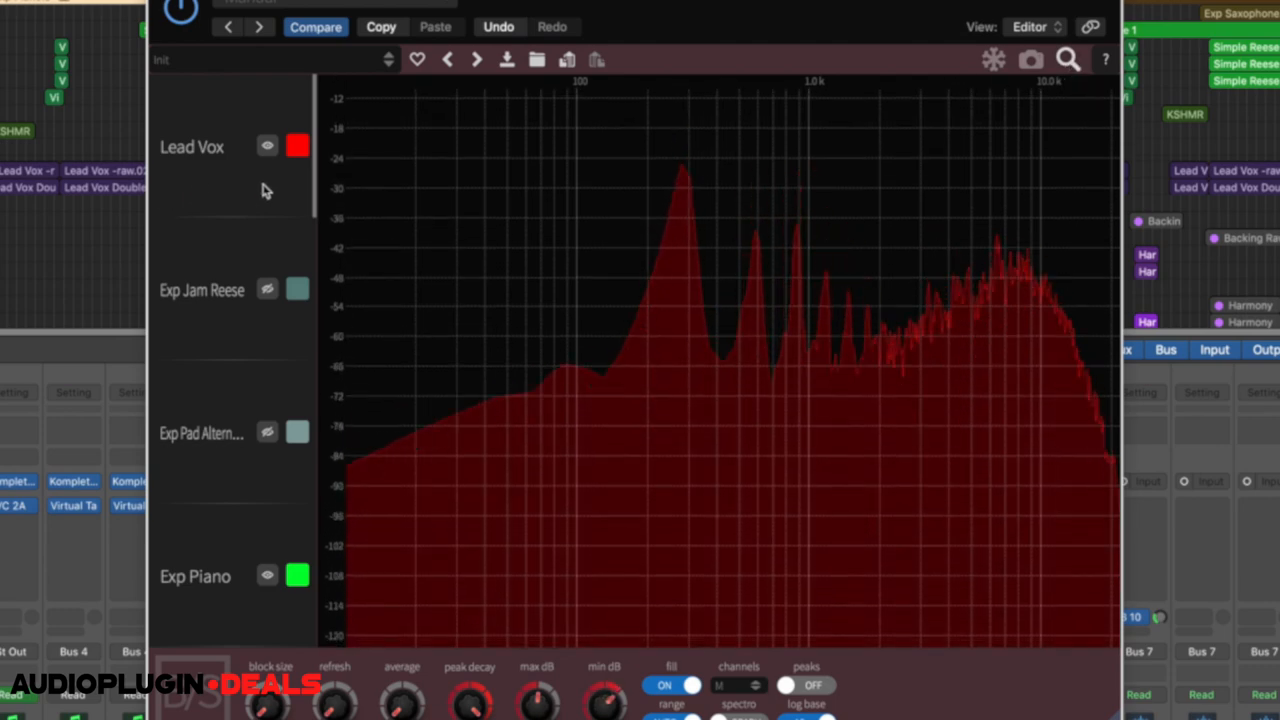
pyautogui.moveTo(278, 530)
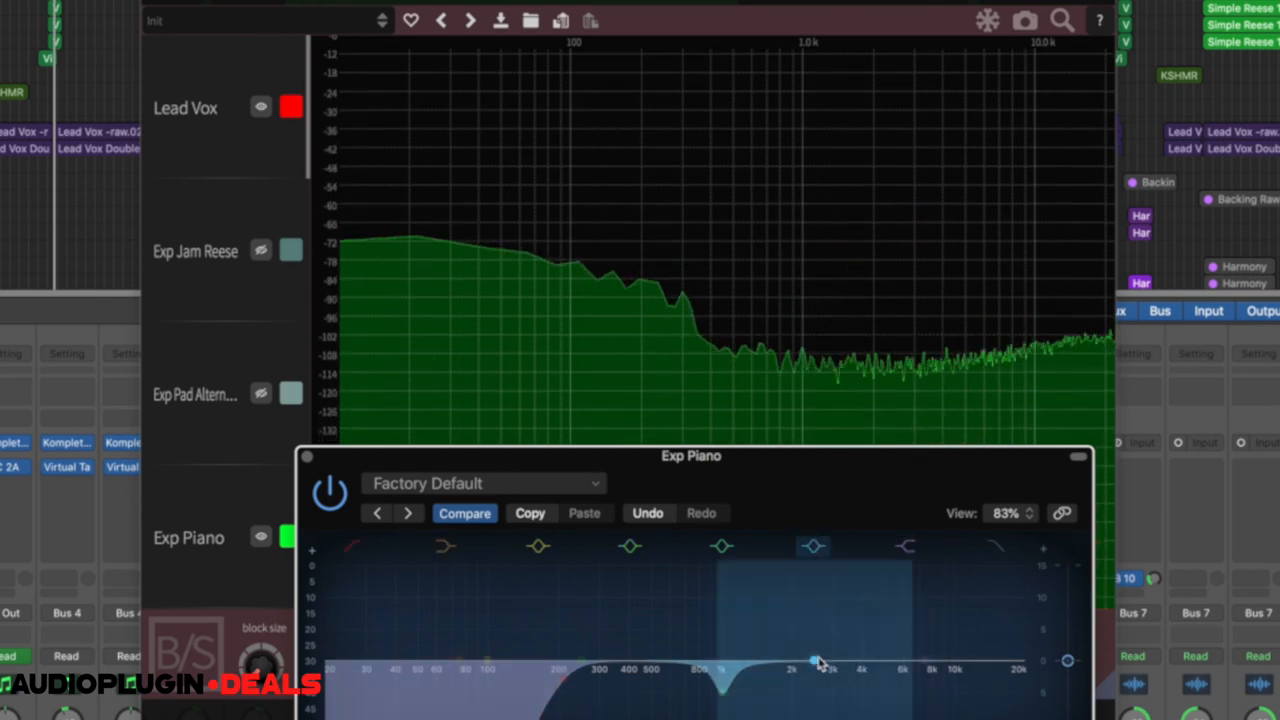
# Step: Nudge the piano's upper-mid bell band, leaving it essentially flat
pyautogui.moveTo(816, 660); pyautogui.dragTo(876, 650)
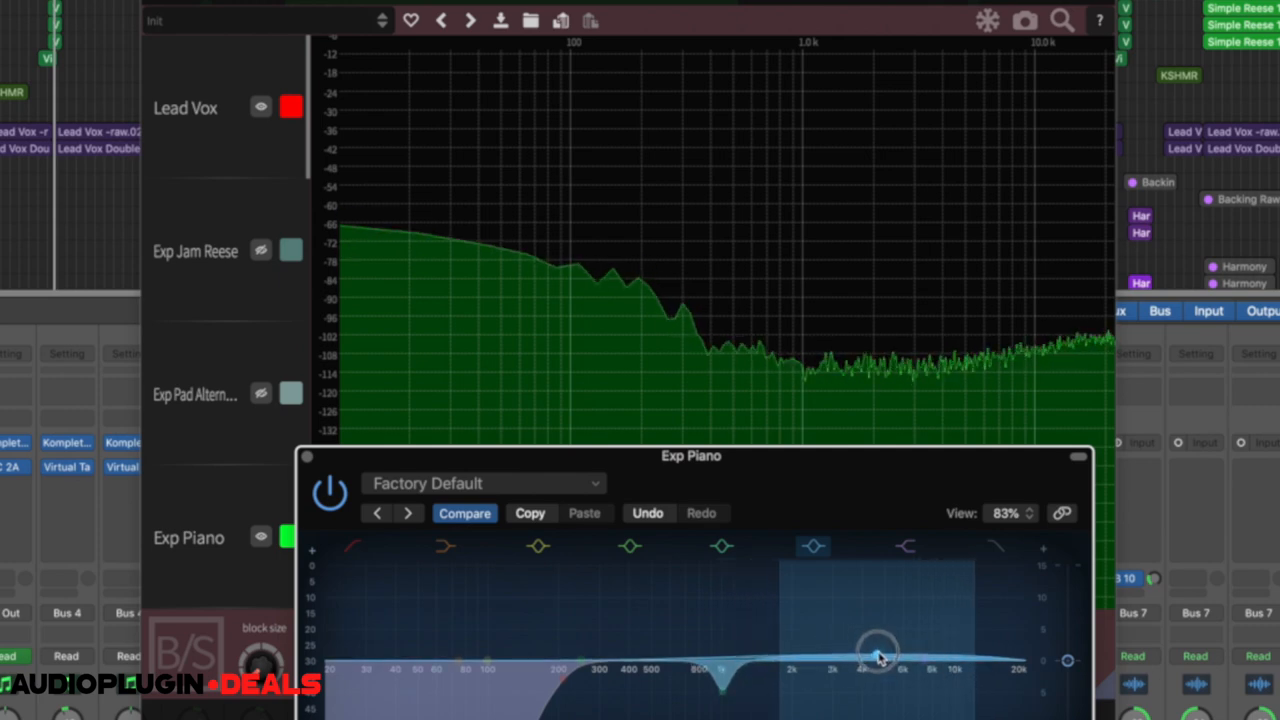